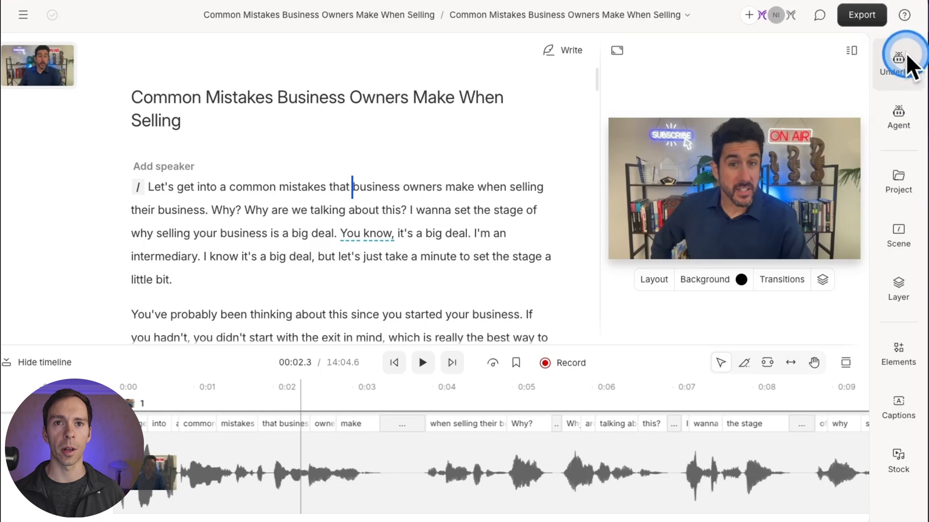
pyautogui.moveTo(898, 130)
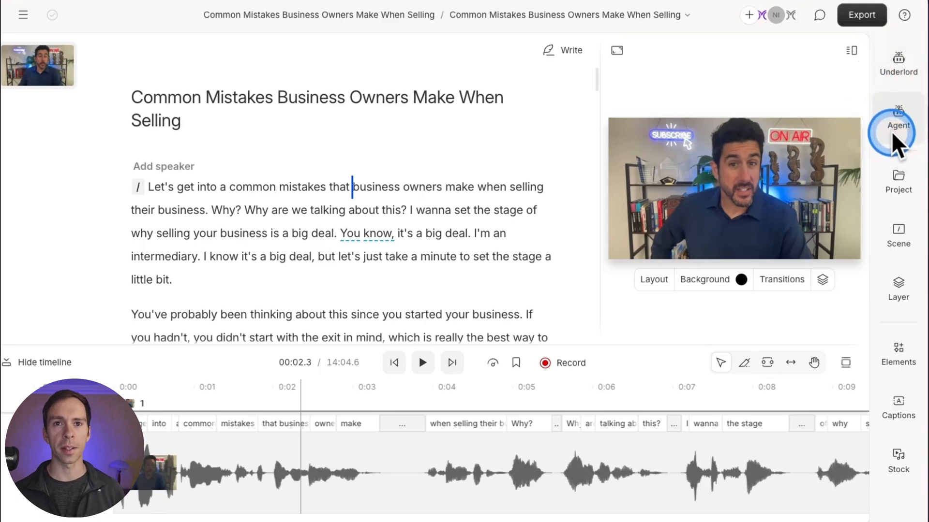
# Step: Open the Agent Underlord panel and focus its 'How can I help?' request box
pyautogui.click(897, 121)
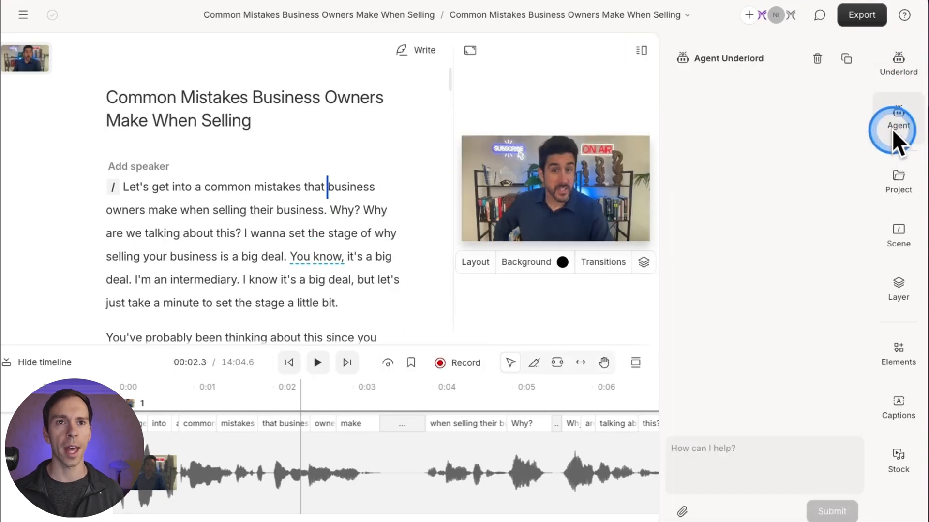
pyautogui.moveTo(816, 58)
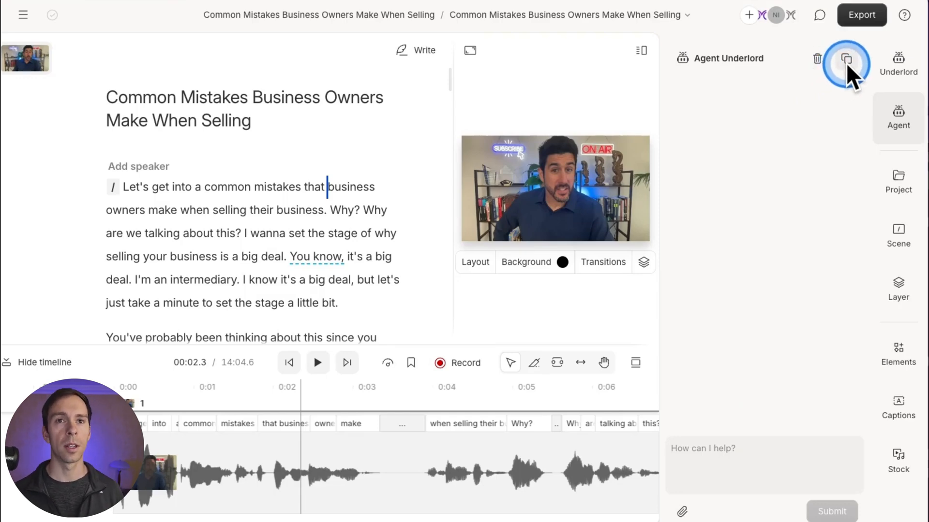
pyautogui.moveTo(737, 454)
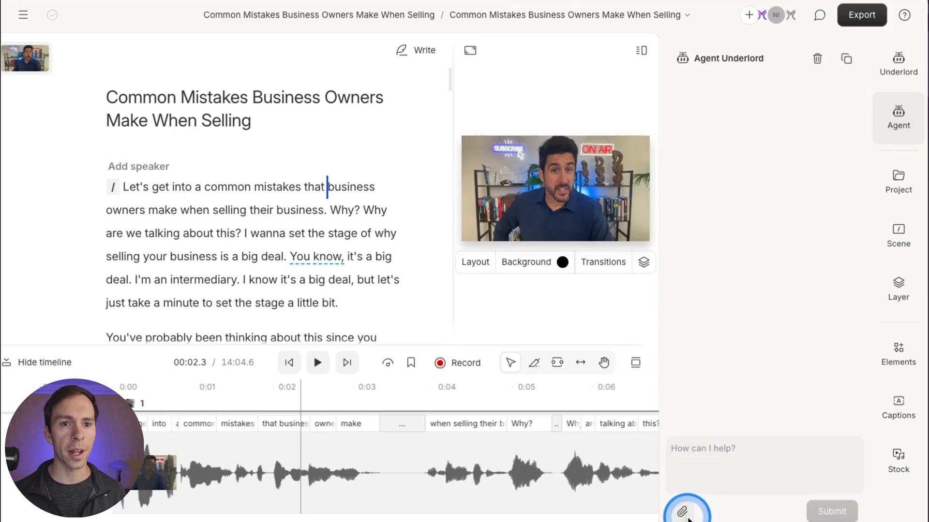
pyautogui.click(763, 464)
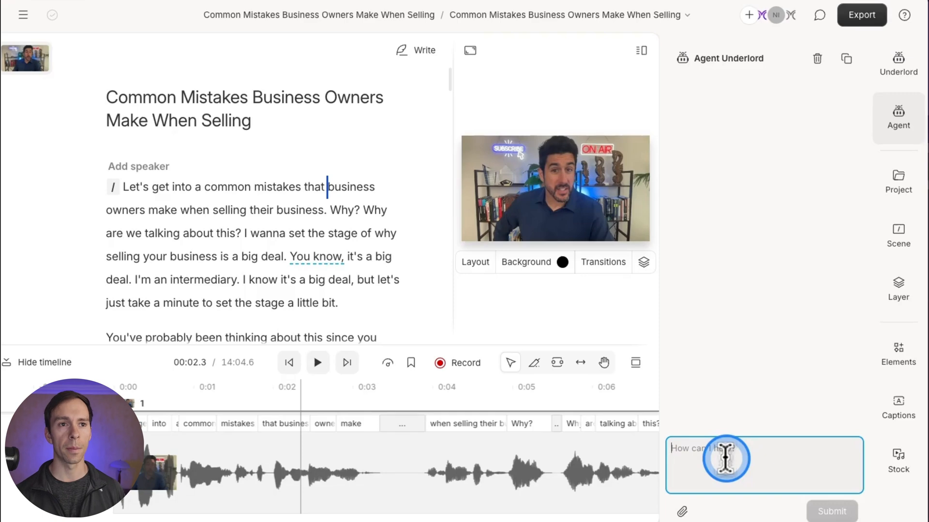
# Step: Submit a prompt for studio sound, um/uh removal, varied captions, blue backgrounds, no tangents, 12-minute cut
pyautogui.write('Apply studio sound to this video.')
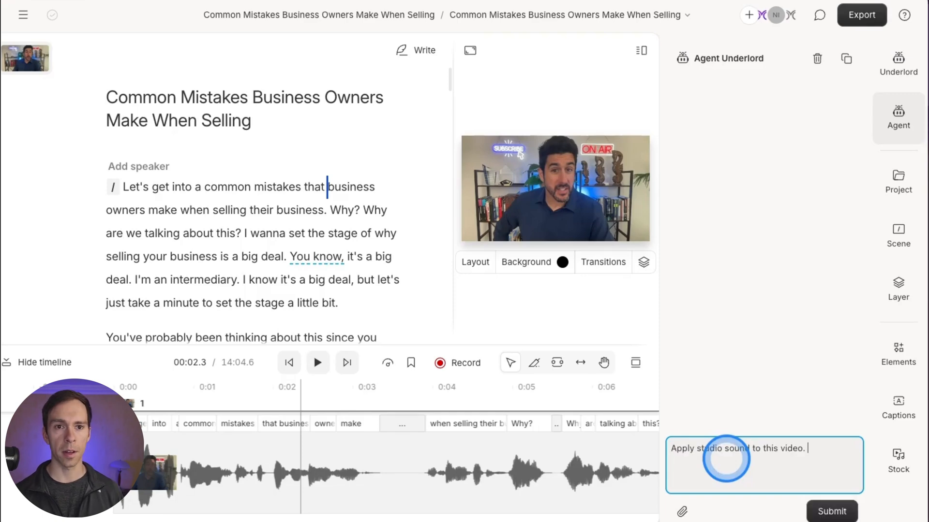
pyautogui.write('Remove filler words but only ums and uhs, leave all other')
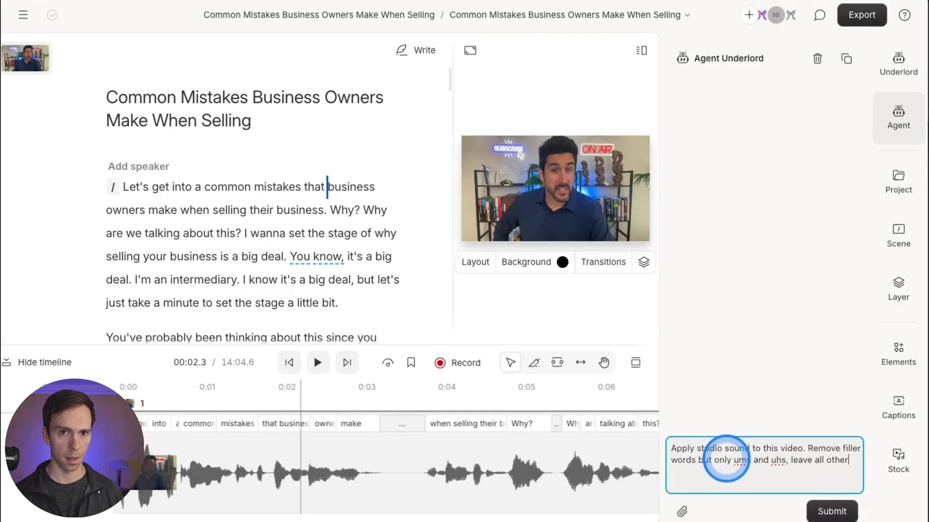
pyautogui.write('filler words in.')
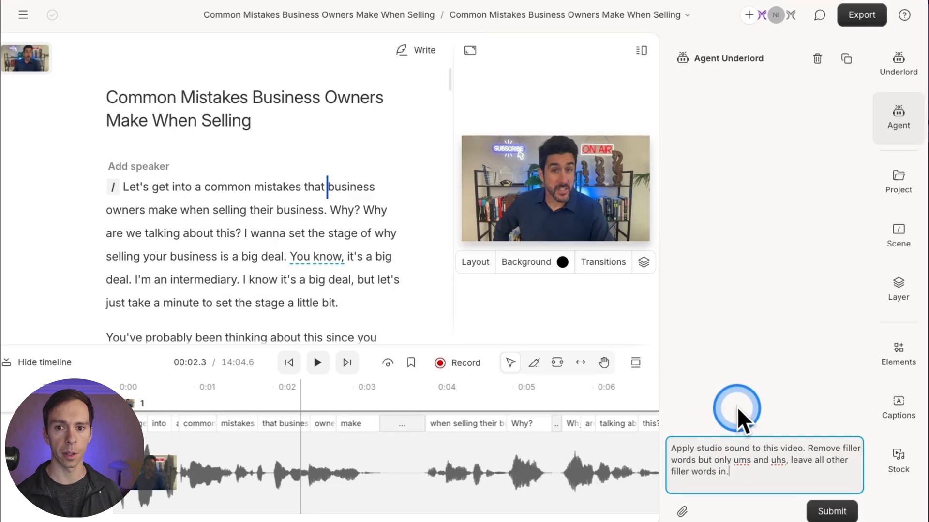
pyautogui.write('Apply text and captions throughout the video.')
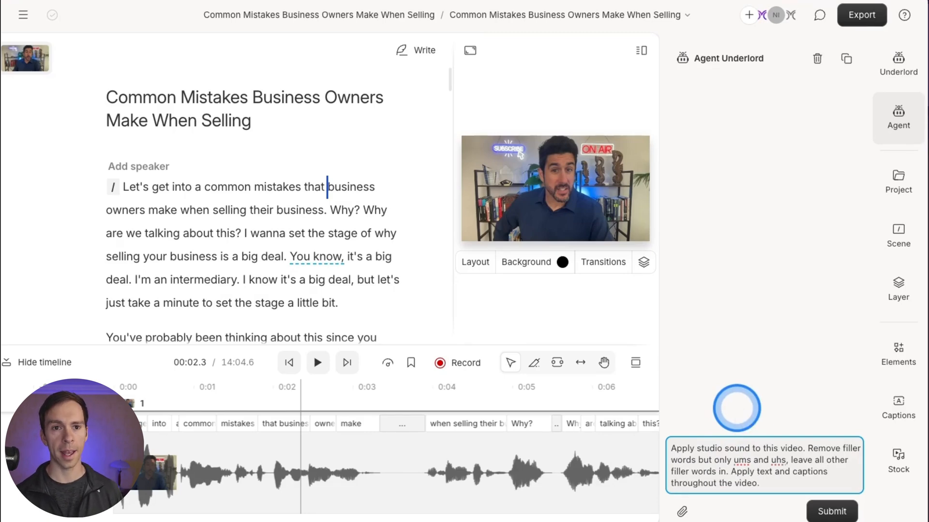
pyautogui.write('Vary the text and cpa')
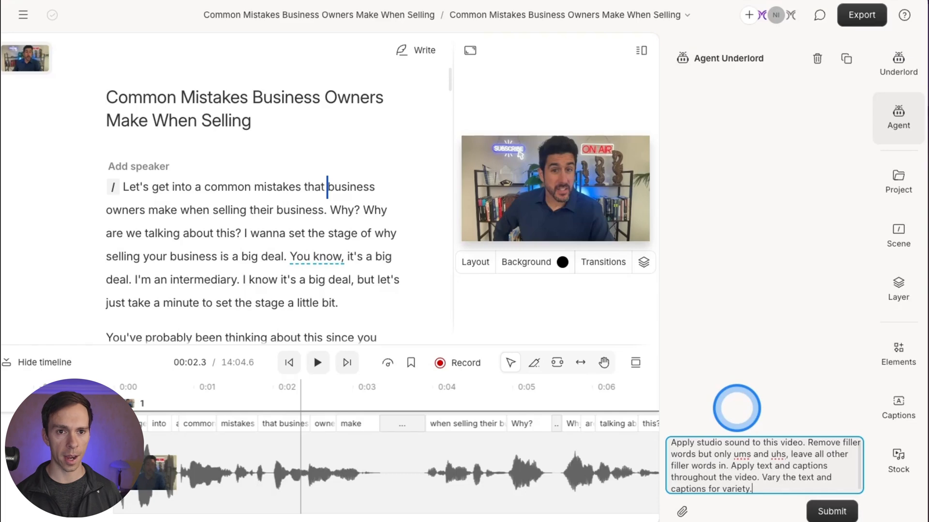
pyautogui.write('If using background, make it blue. Apply b-roll where it would help.')
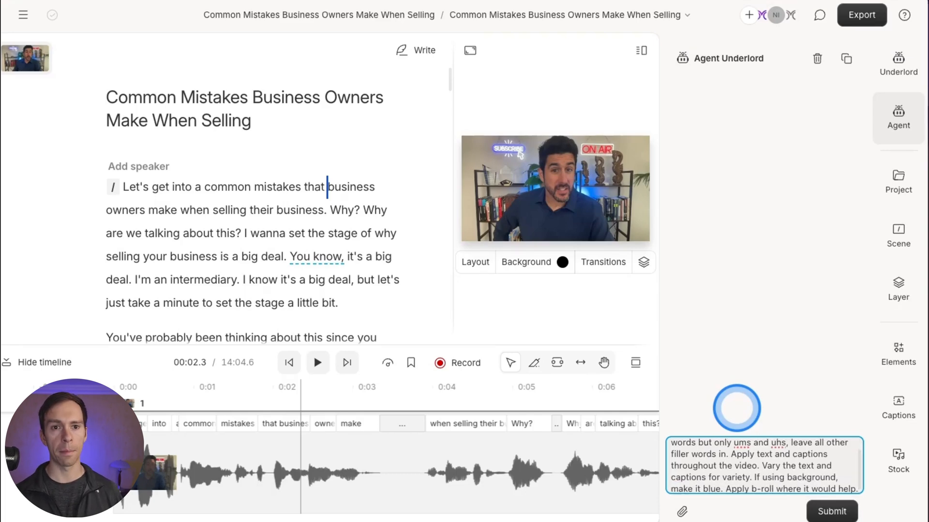
pyautogui.write('Remove tangents.')
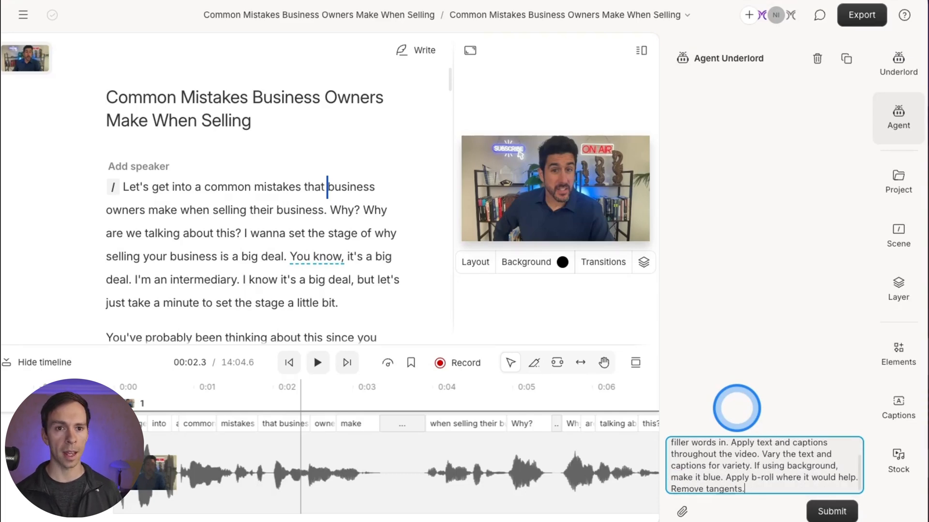
pyautogui.write("Cut the video so it's only 12 minutes long. Add music on the outro and apply a layout with a subscribe CTA.")
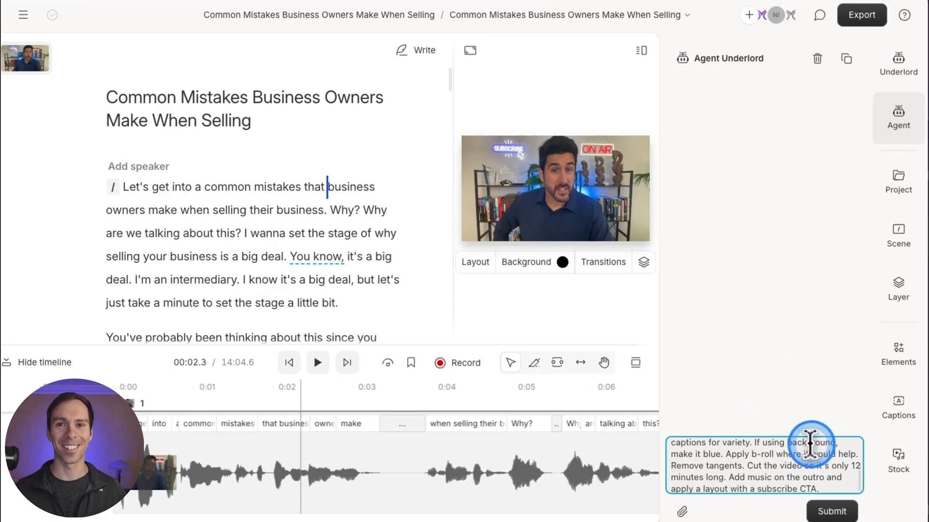
pyautogui.click(832, 511)
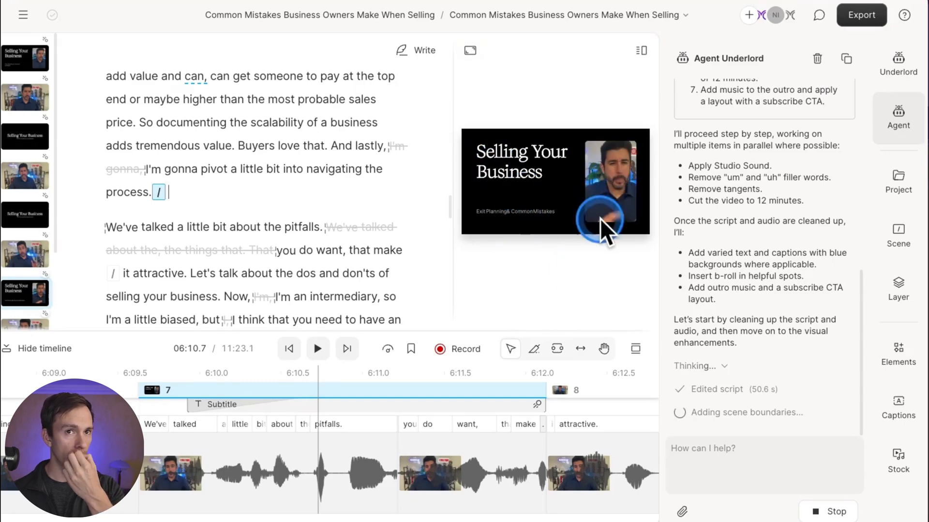
# Step: Scroll the script and scrub the timeline around scene 21 to preview the transparency text card
pyautogui.scroll(-3)
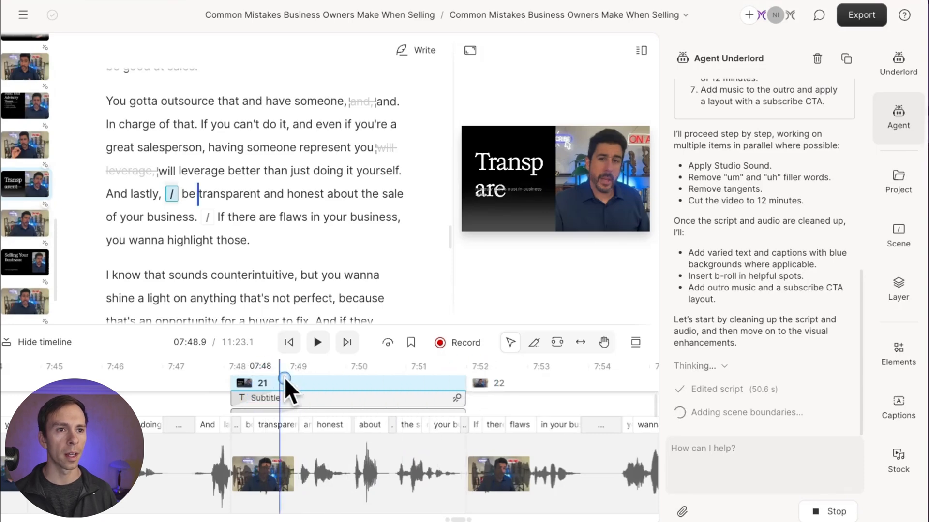
pyautogui.moveTo(283, 382); pyautogui.dragTo(195, 382)
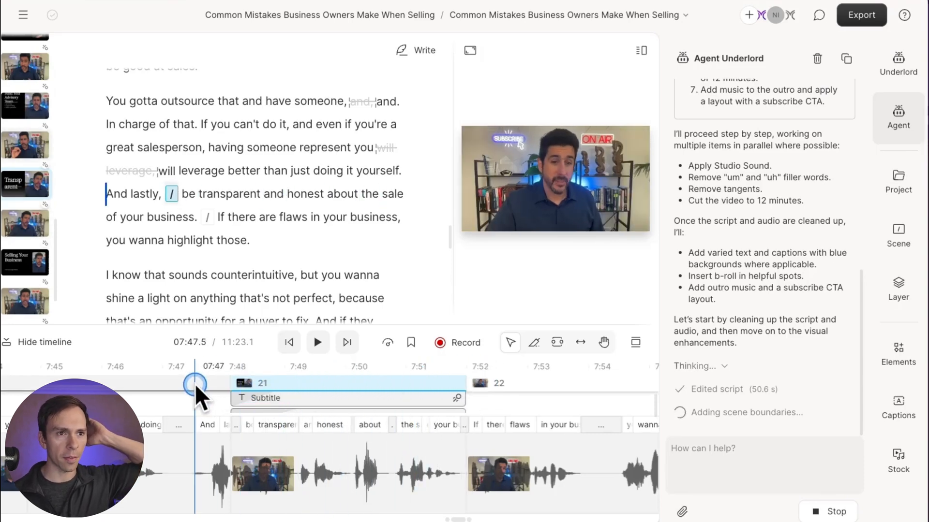
pyautogui.moveTo(195, 383); pyautogui.dragTo(367, 383)
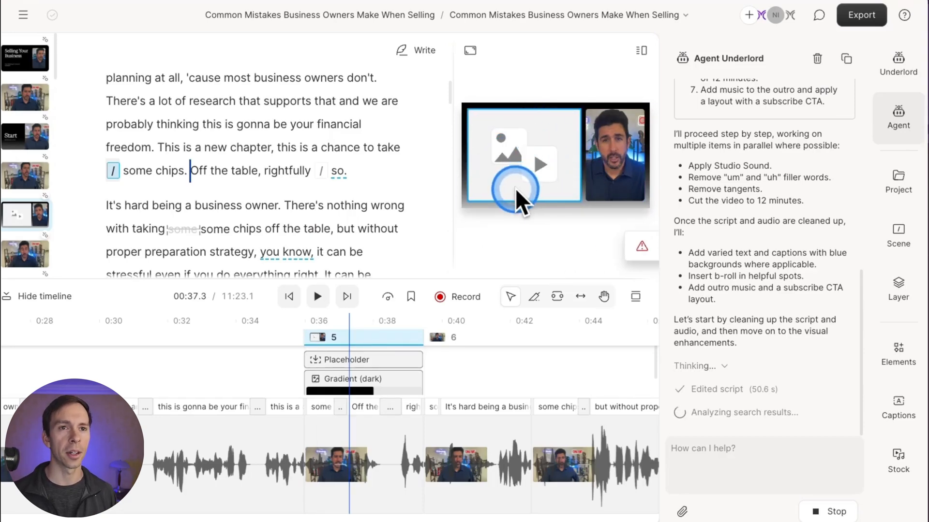
pyautogui.moveTo(545, 202)
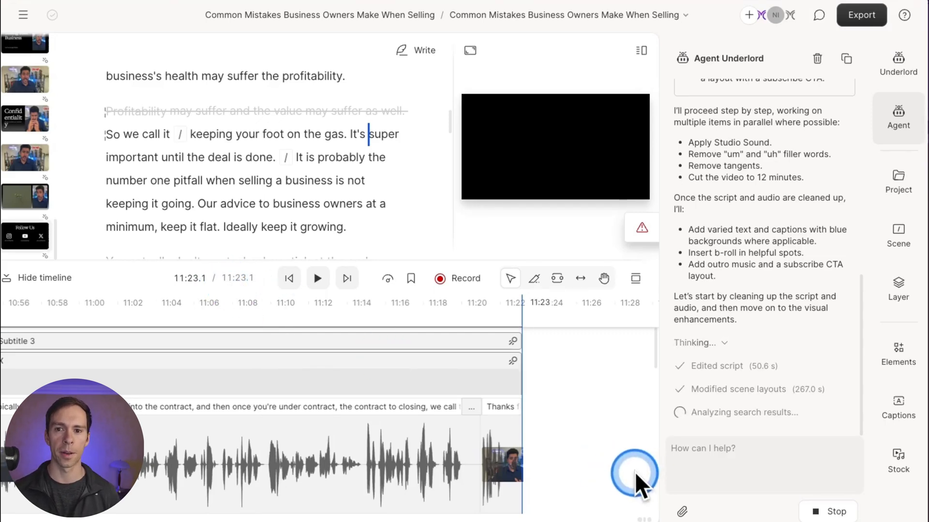
pyautogui.moveTo(634, 261)
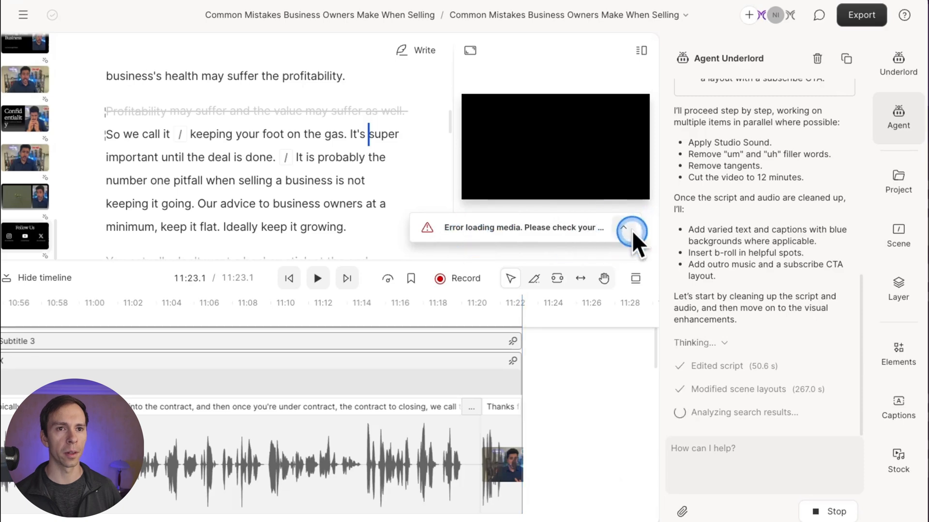
# Step: Dismiss the media-loading error notices from the Activity list
pyautogui.click(622, 228)
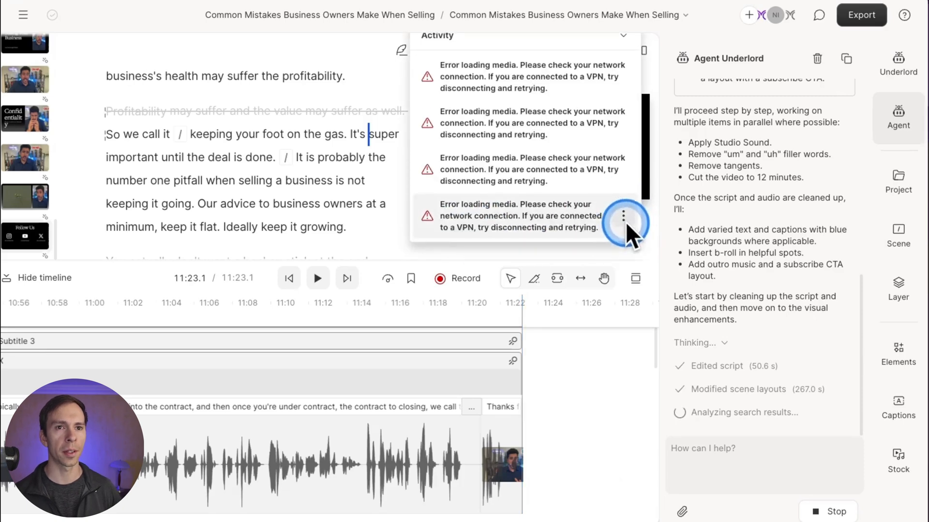
pyautogui.click(623, 215)
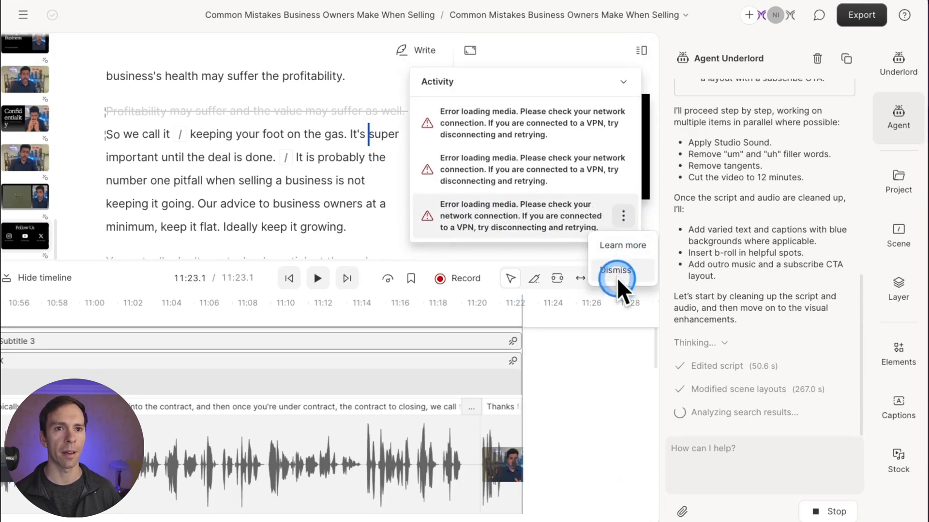
pyautogui.click(615, 270)
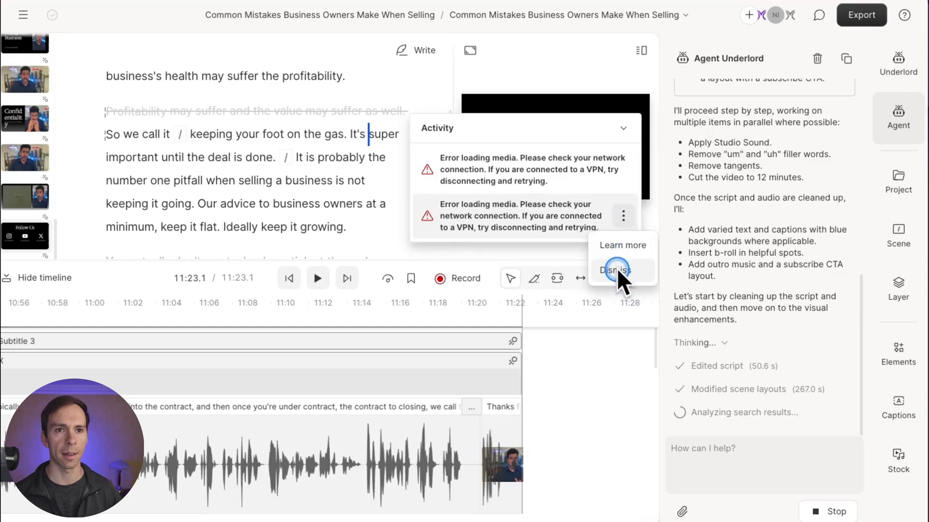
pyautogui.click(614, 270)
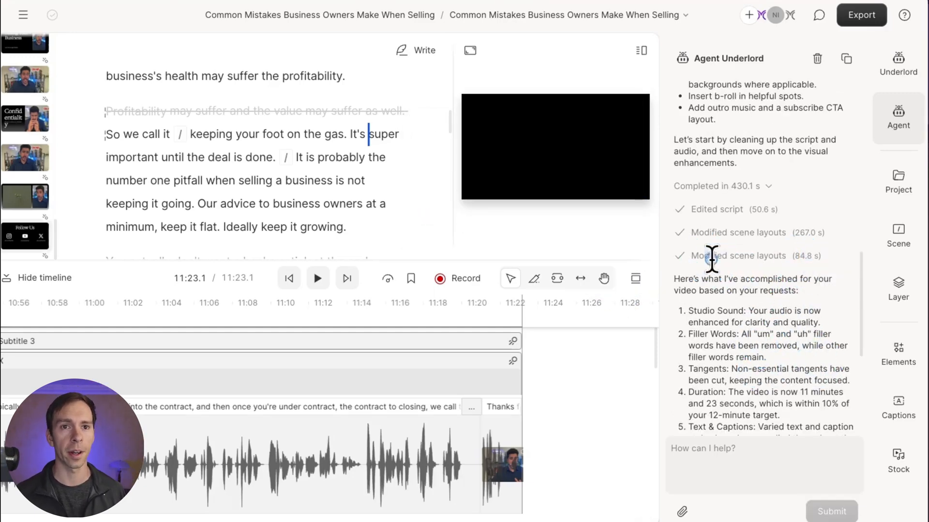
pyautogui.scroll(-3)
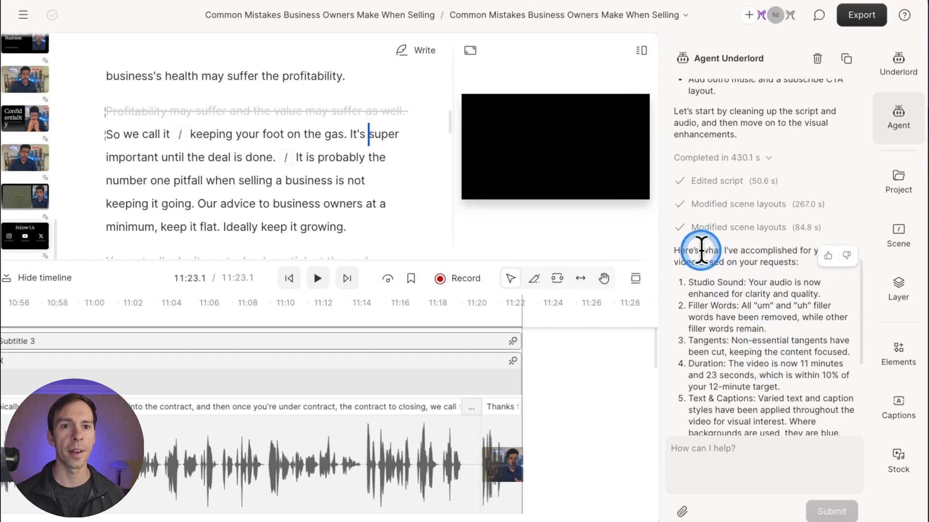
pyautogui.scroll(-3)
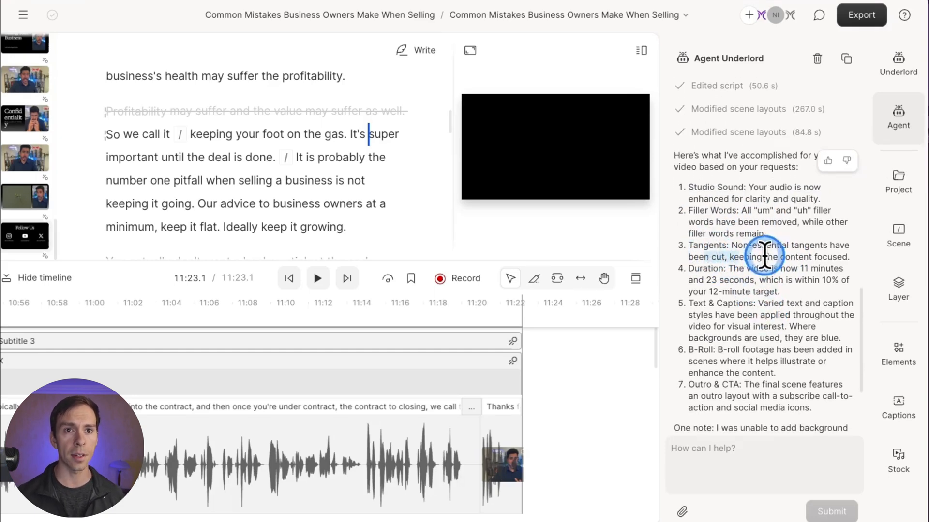
pyautogui.scroll(-3)
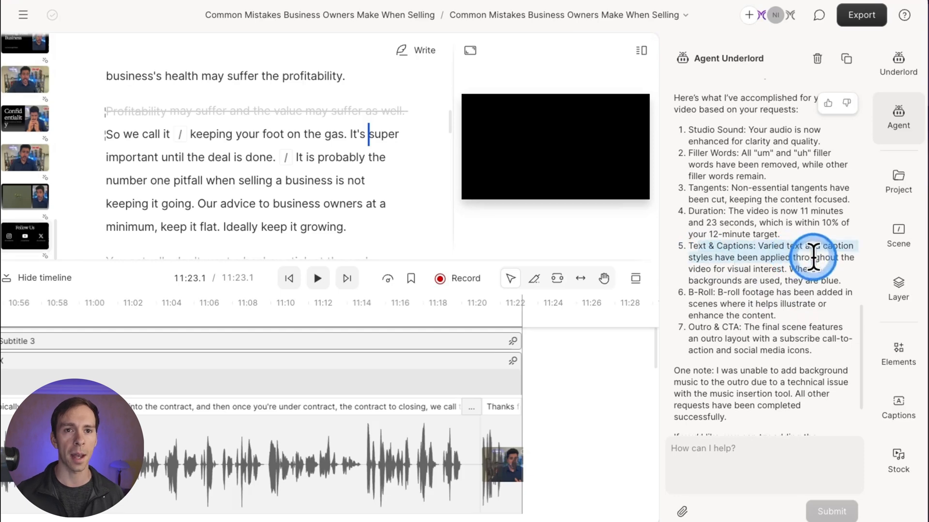
pyautogui.scroll(-3)
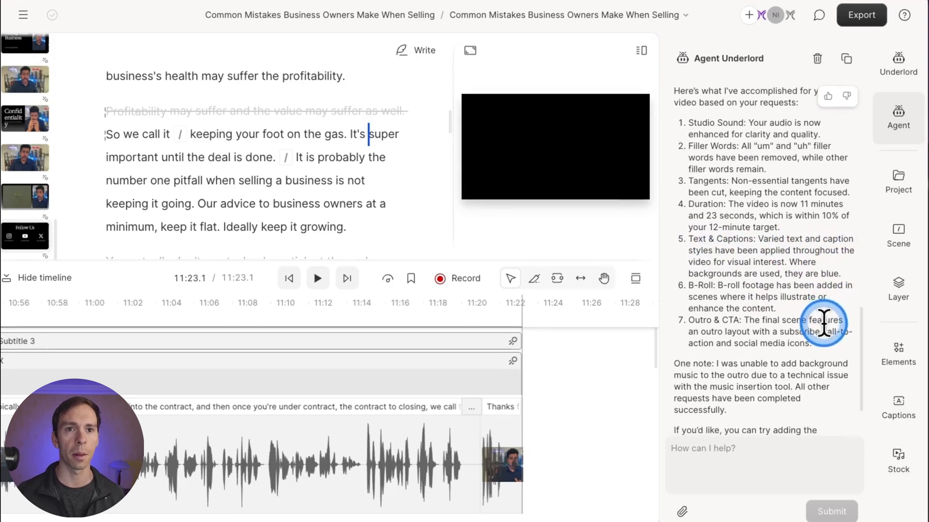
pyautogui.scroll(-3)
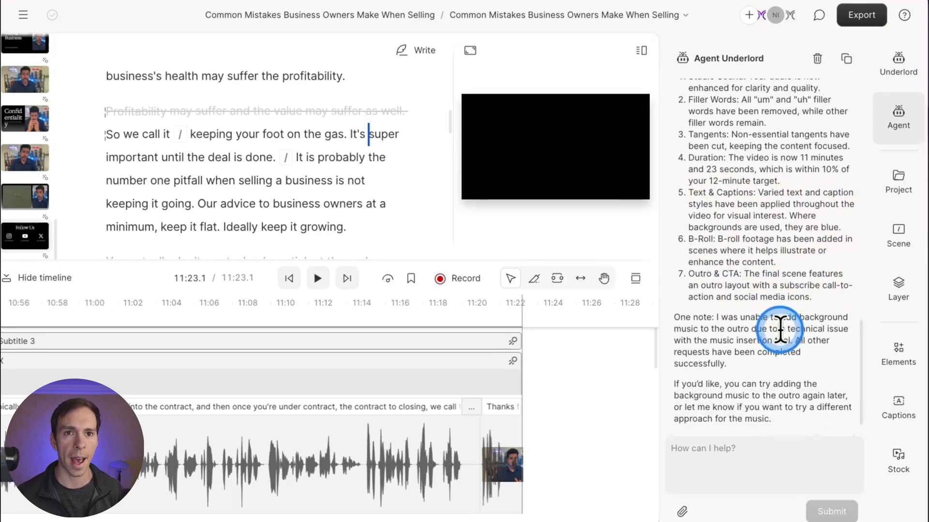
pyautogui.scroll(-3)
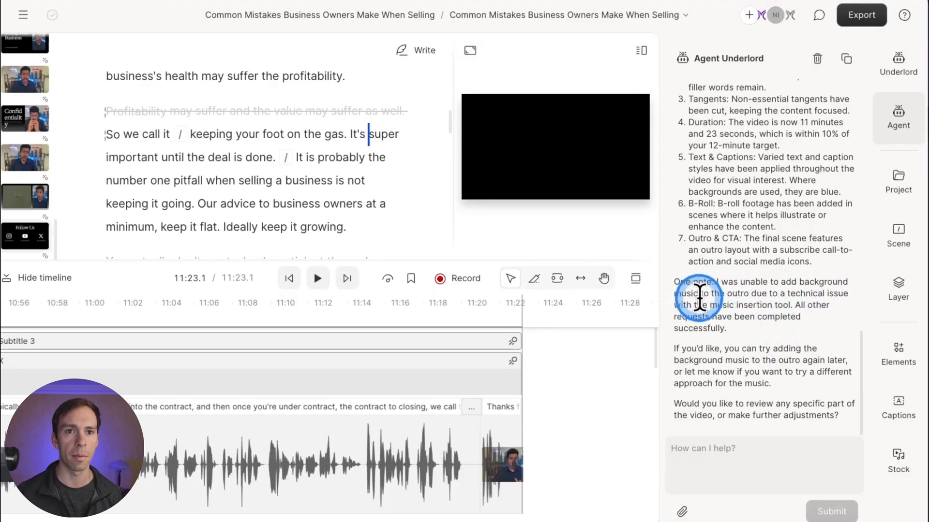
pyautogui.moveTo(764, 317)
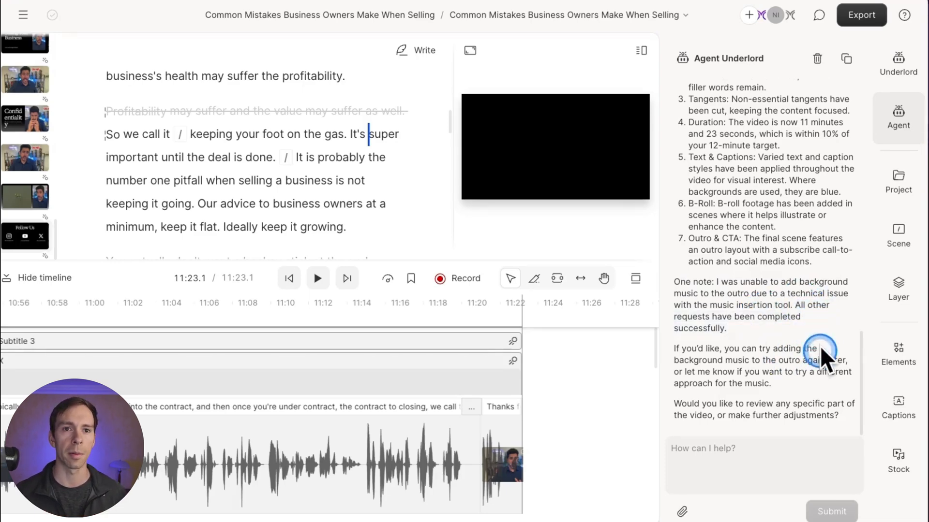
pyautogui.moveTo(802, 414)
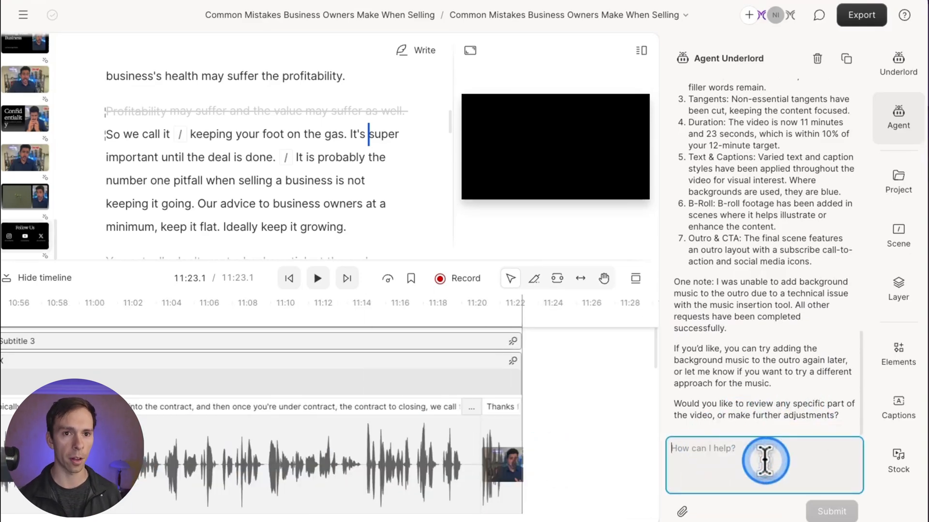
# Step: Reply 'Yes' so the agent retries adding outro background music
pyautogui.write('Yes')
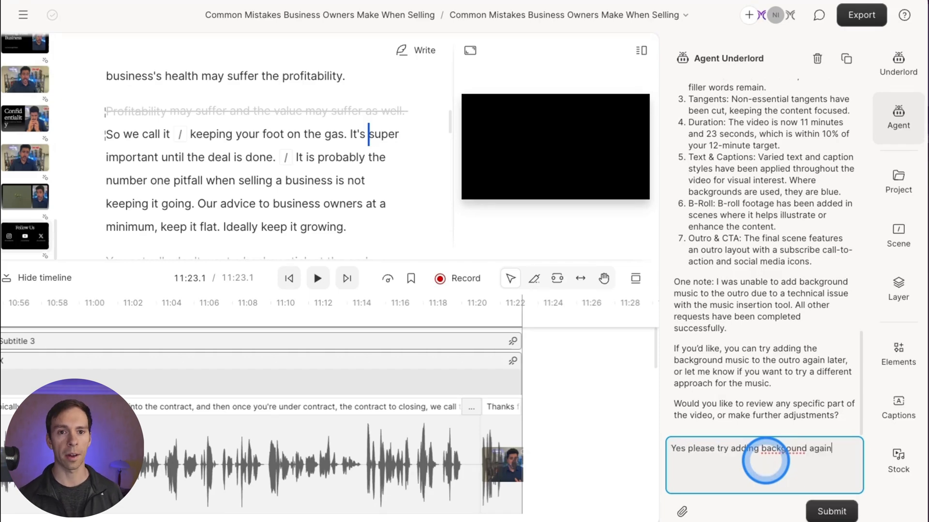
pyautogui.click(830, 511)
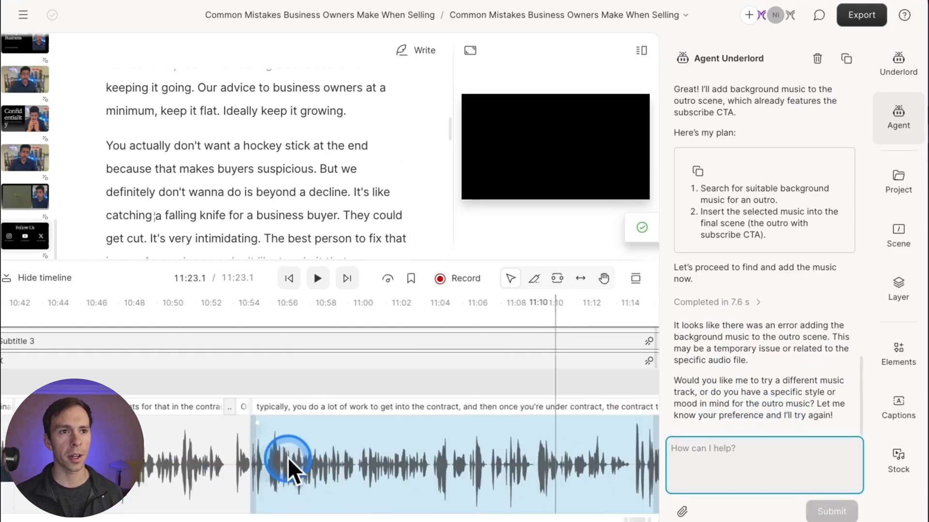
# Step: Replay the intro from 0:00, pausing and resuming, then jump to the empty placeholder scene
pyautogui.click(288, 279)
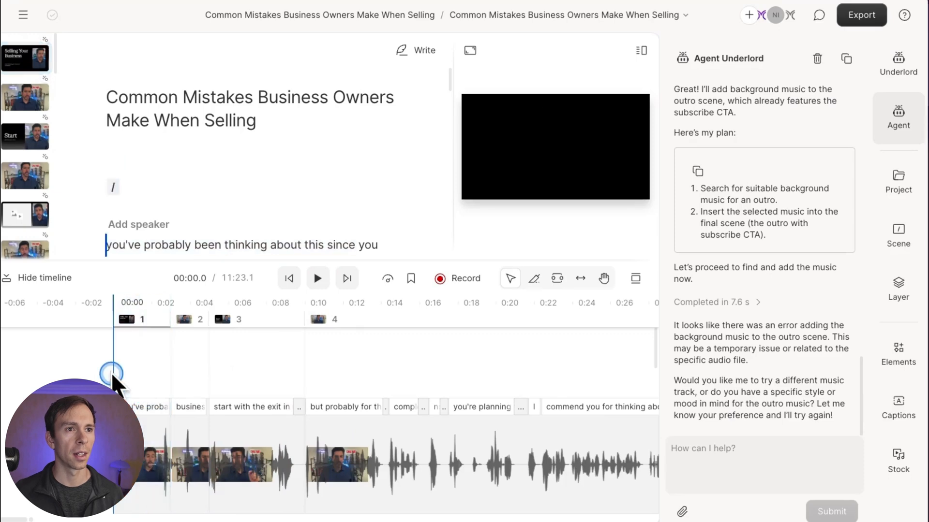
pyautogui.click(317, 278)
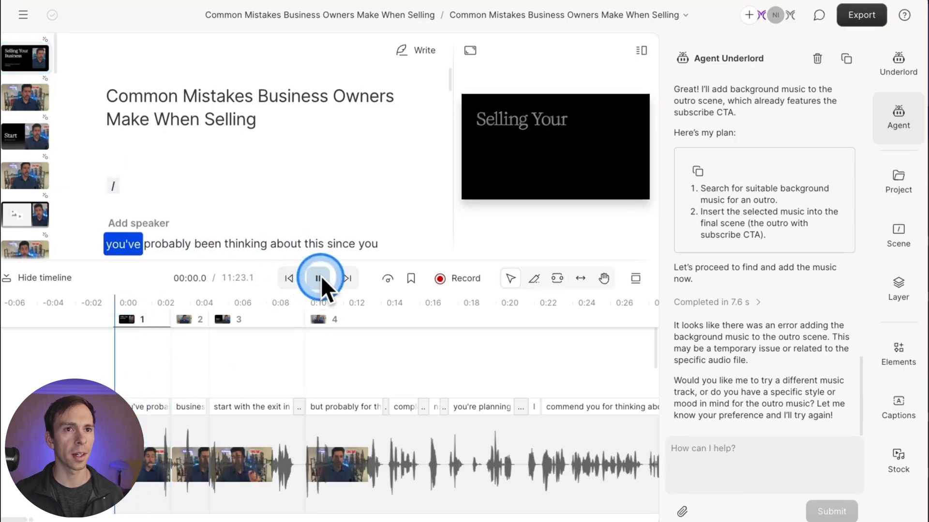
pyautogui.click(318, 279)
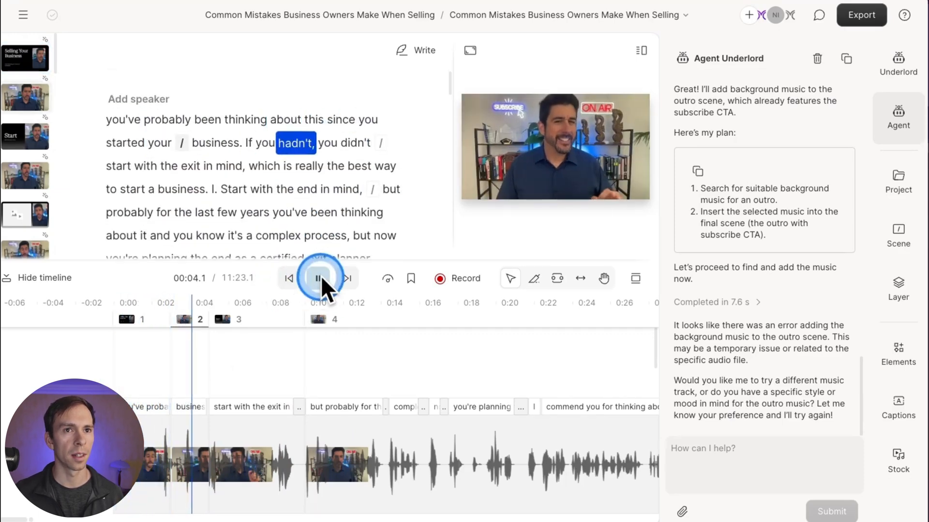
pyautogui.click(318, 279)
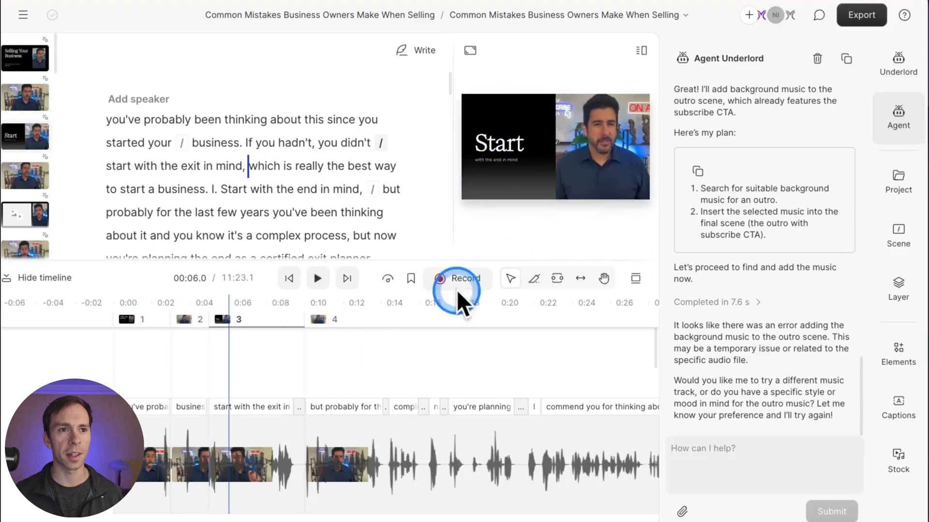
pyautogui.click(316, 279)
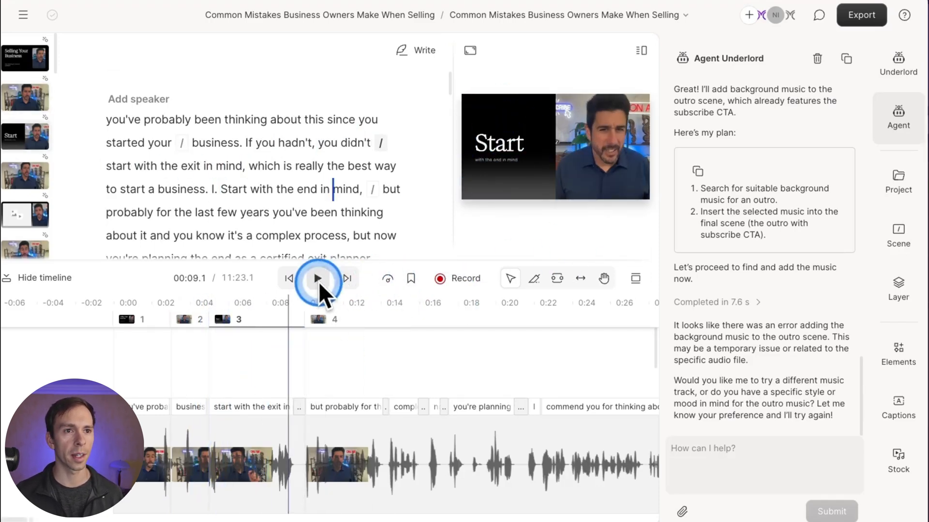
pyautogui.click(317, 279)
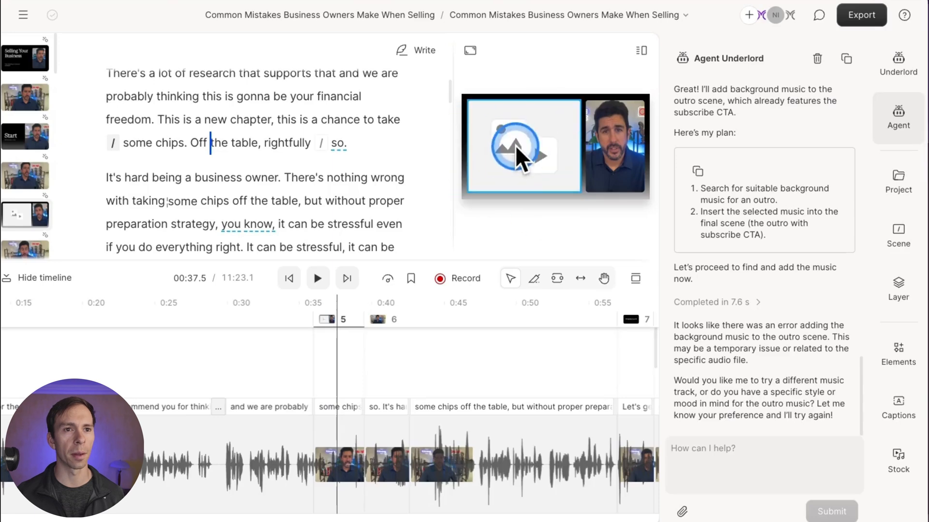
# Step: Fill the empty placeholder with a stock clip found by searching 'poker'
pyautogui.click(522, 146)
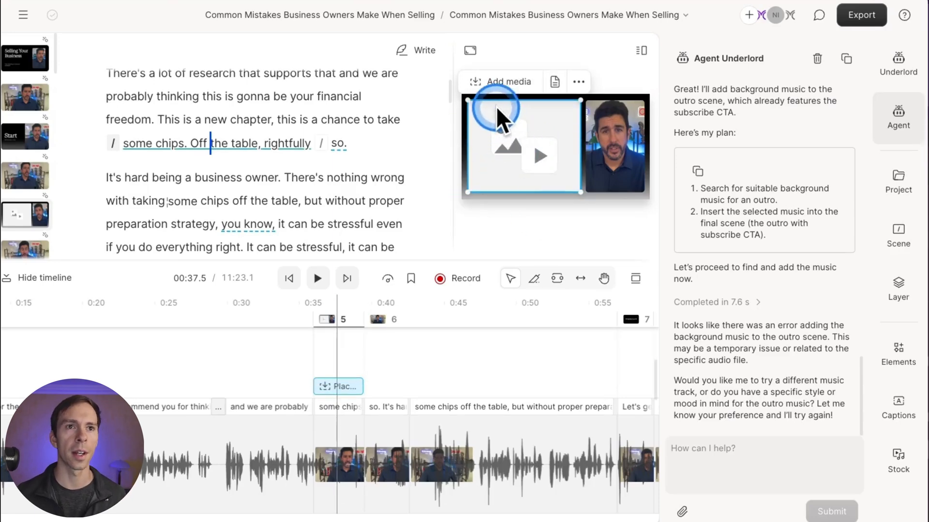
pyautogui.click(499, 81)
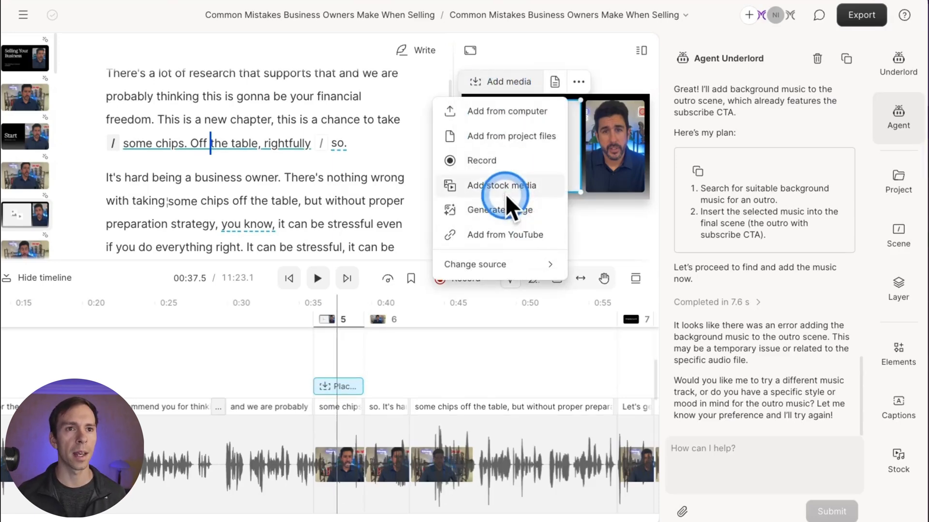
pyautogui.click(502, 185)
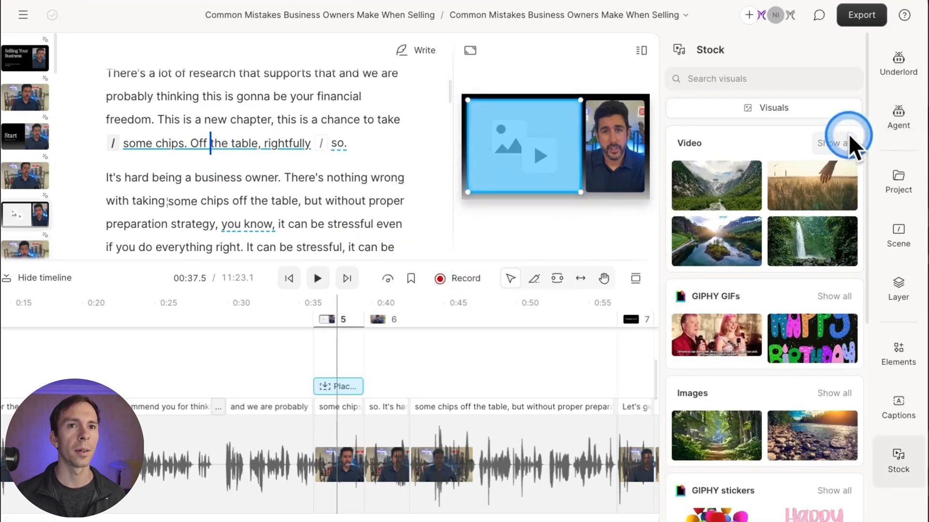
pyautogui.write('poker chip')
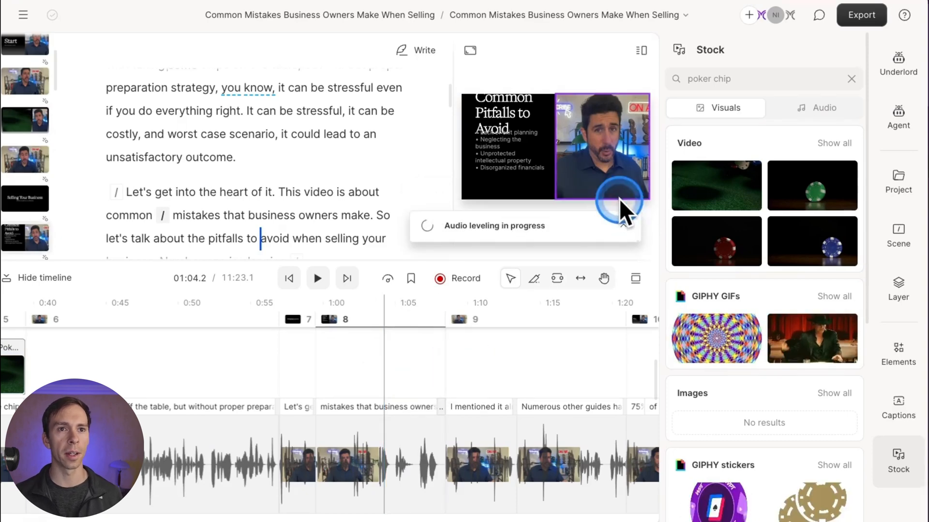
# Step: Ask the agent to set all headlines to Montserrat size 75, then inspect an updated headline
pyautogui.click(512, 115)
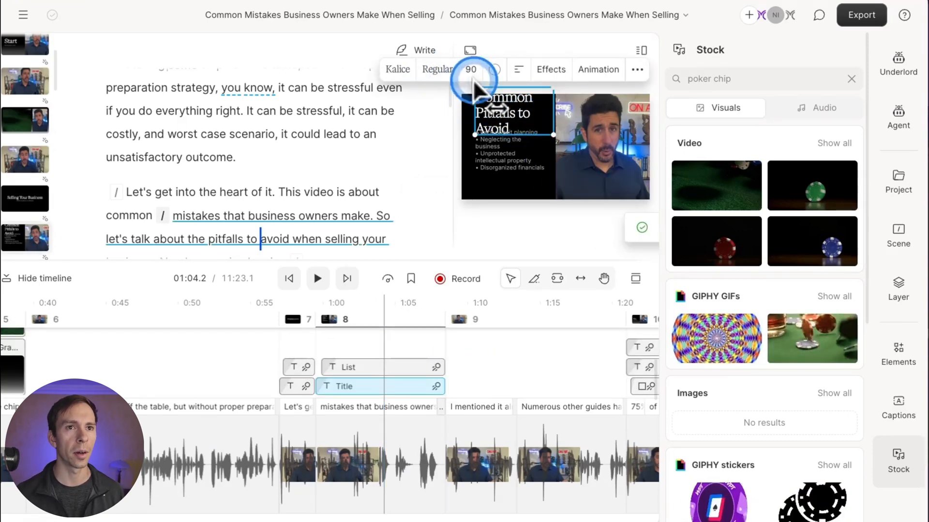
pyautogui.click(897, 117)
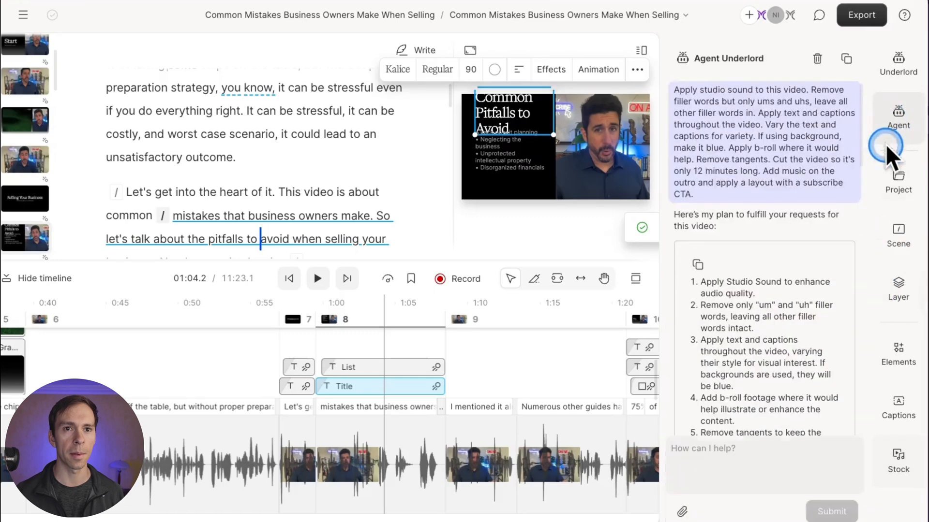
pyautogui.write('On all headlines, change the font to Montserrat and size to 75')
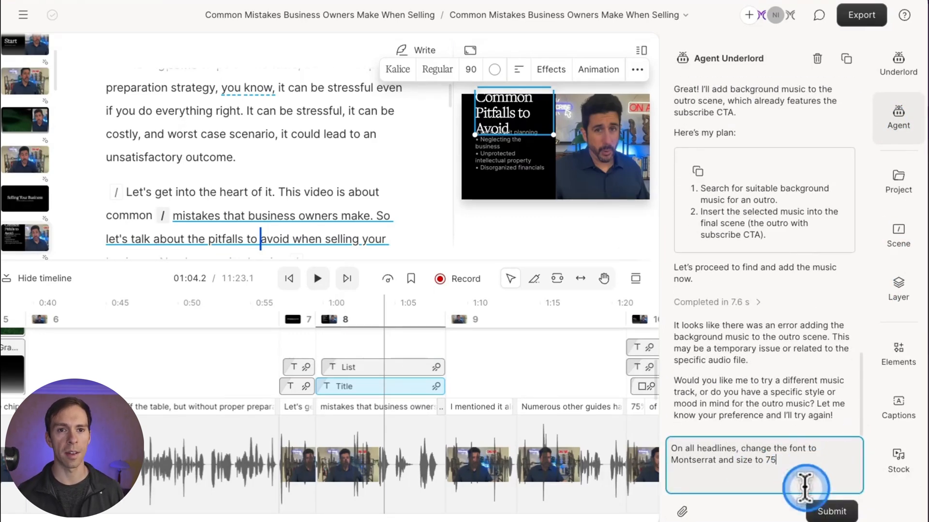
pyautogui.click(831, 512)
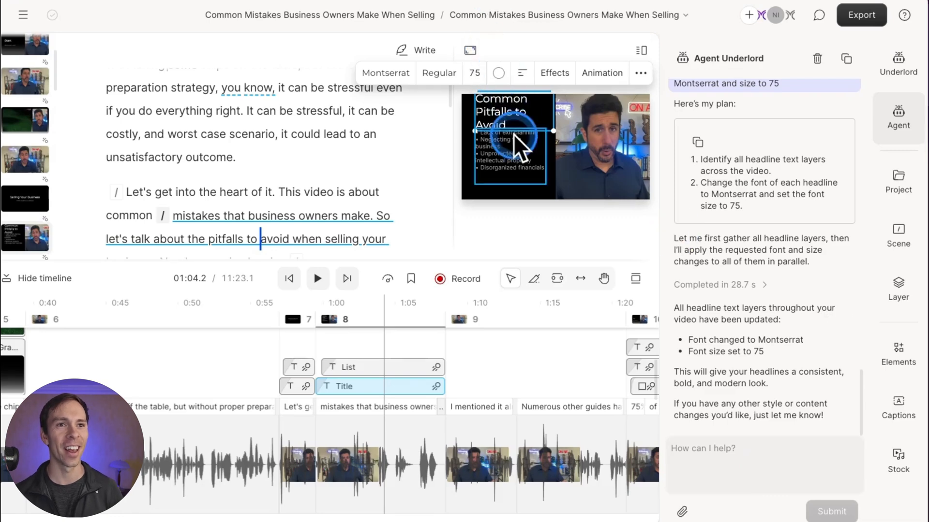
pyautogui.click(464, 319)
pyautogui.write('What else do you think this video needs')
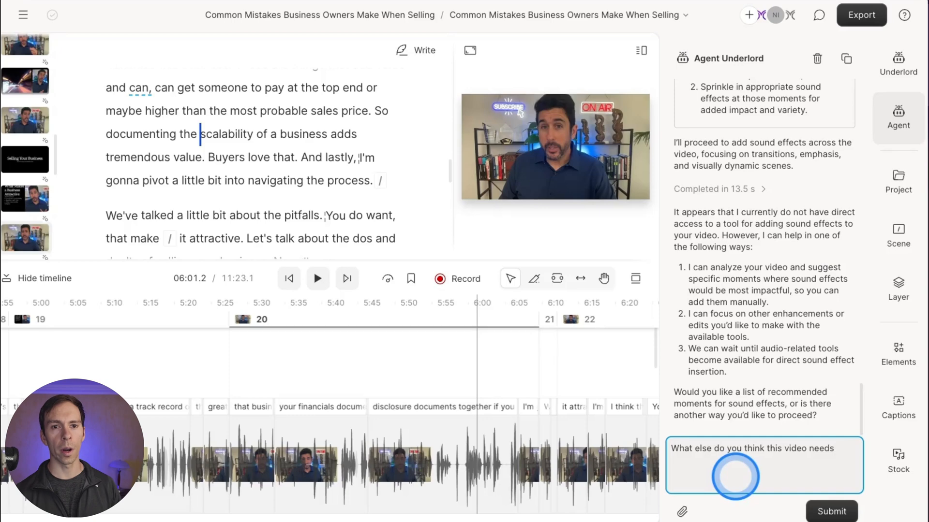
# Step: Ask the agent what the video needs, then reply 'Yes' to implement its suggestions
pyautogui.click(831, 511)
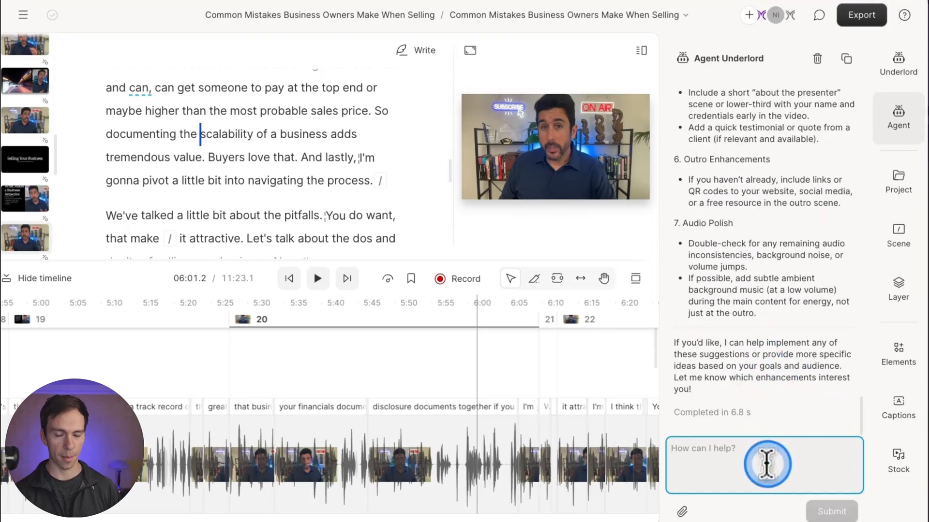
pyautogui.write('Yes im')
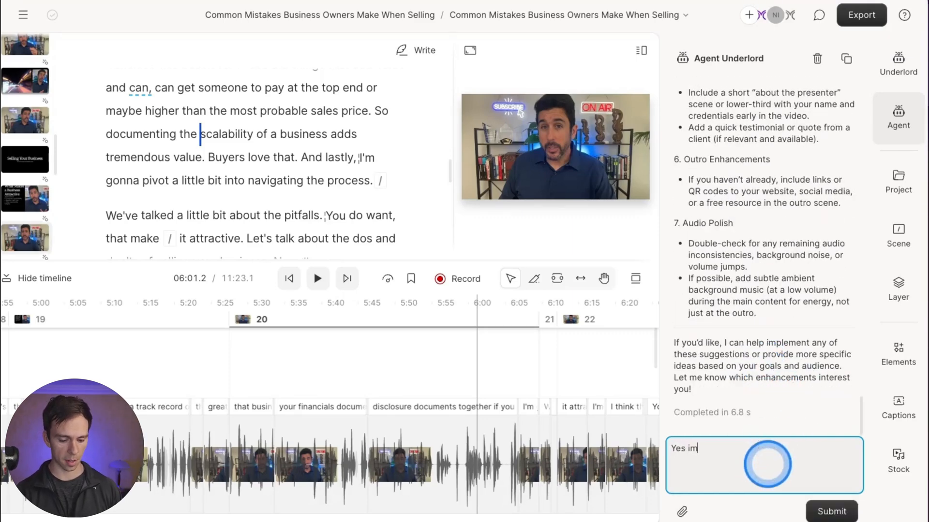
pyautogui.click(830, 511)
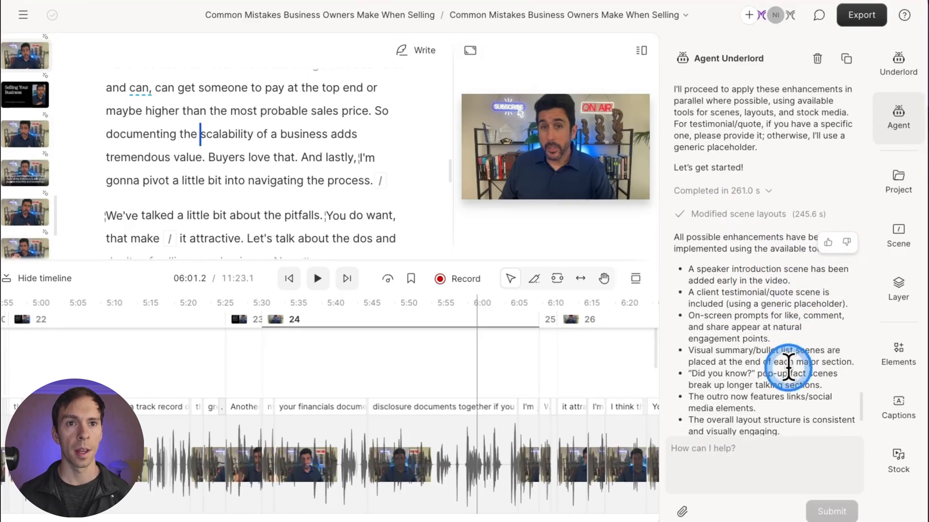
pyautogui.scroll(-3)
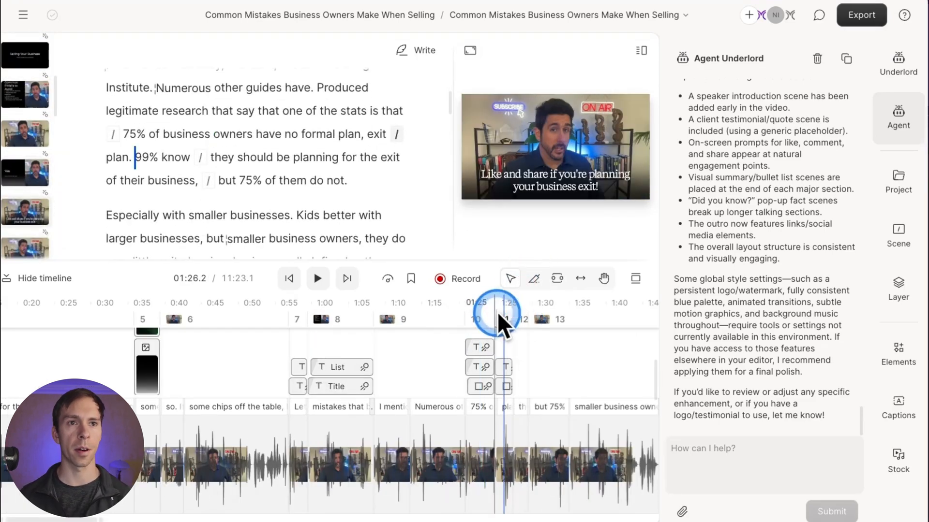
# Step: From the Start scene, prompt 'On title screens, change the background color to blue'
pyautogui.click(146, 320)
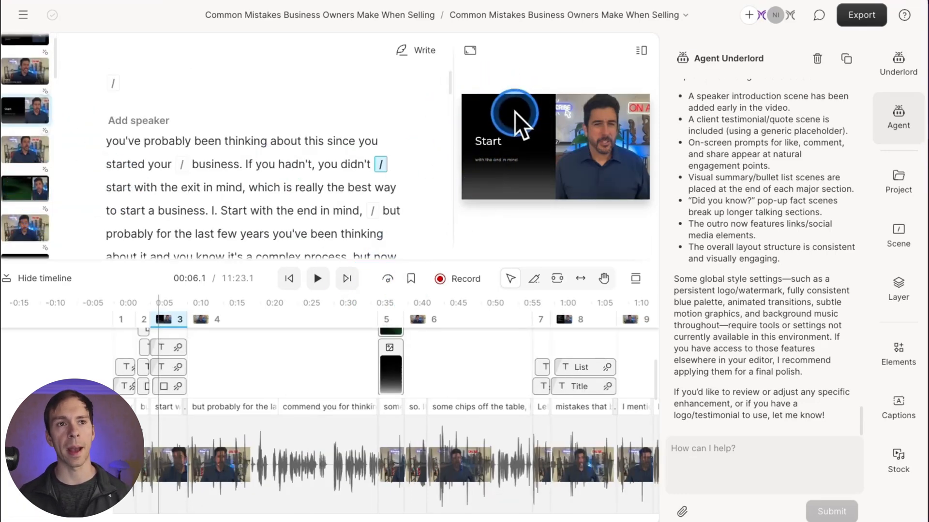
pyautogui.click(763, 464)
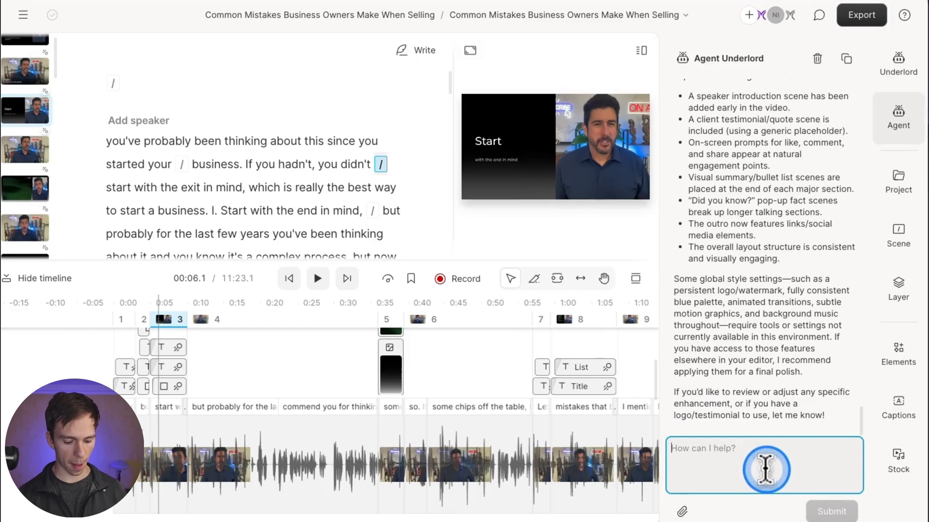
pyautogui.write('On title screens, change the background color to blue')
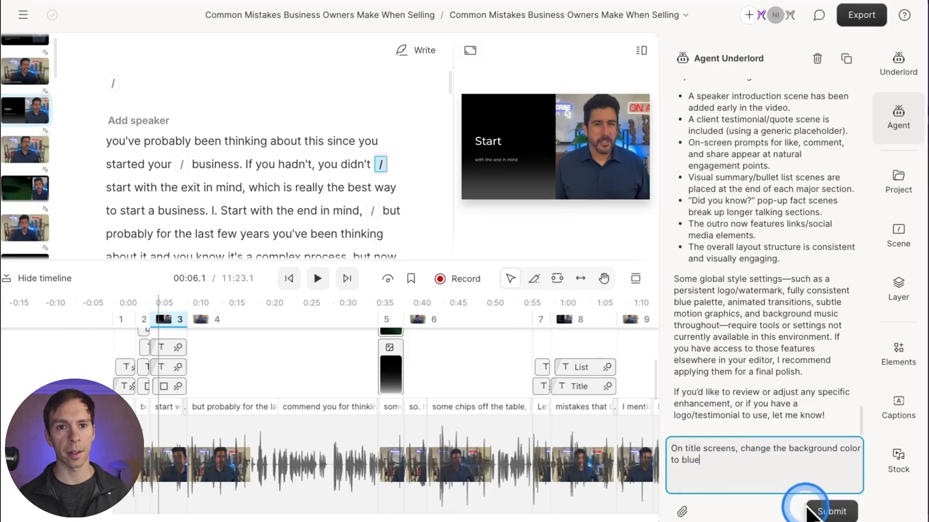
pyautogui.click(830, 511)
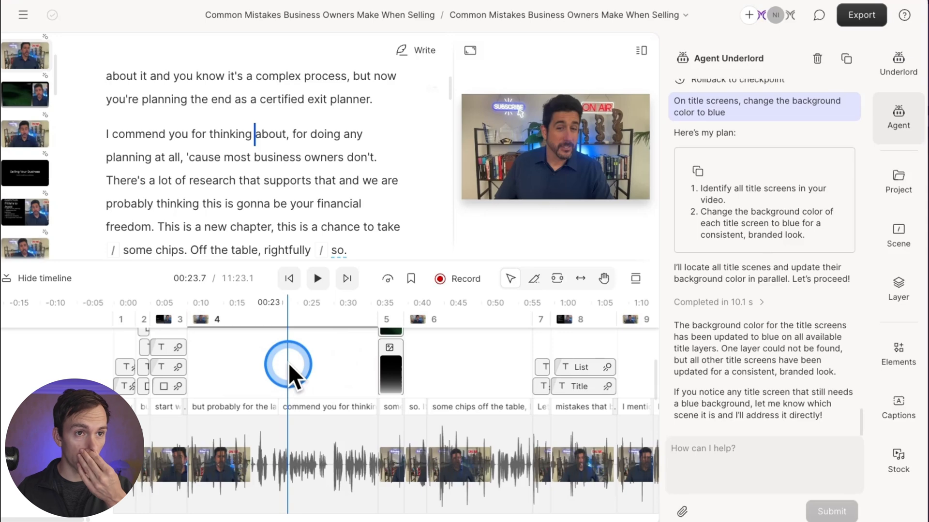
# Step: Scrub to scene 40, the Follow Us outro near 10:57, to inspect its black title background
pyautogui.moveTo(290, 364); pyautogui.dragTo(265, 373)
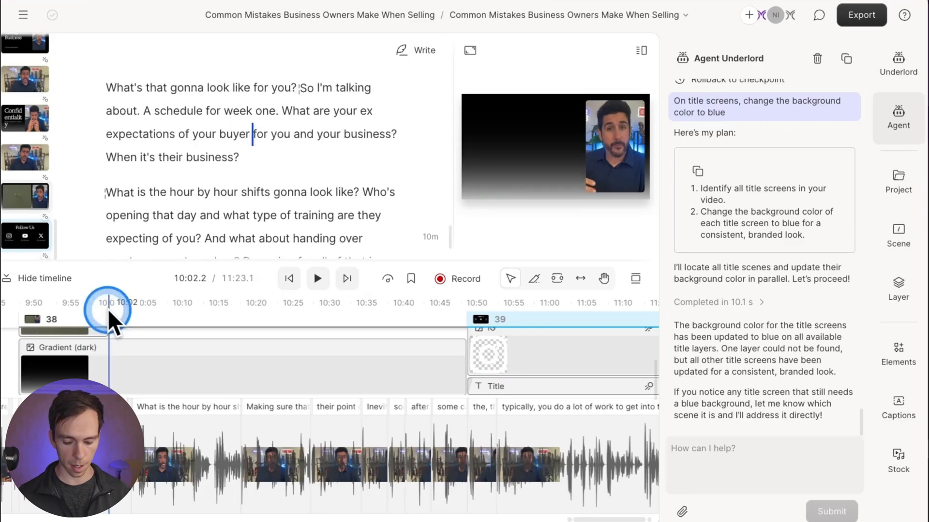
pyautogui.click(119, 367)
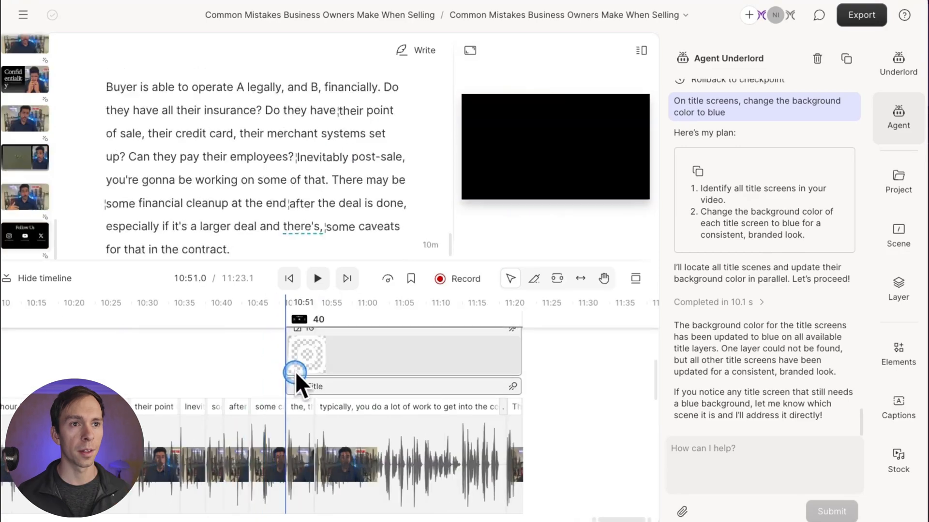
pyautogui.moveTo(295, 371); pyautogui.dragTo(332, 372)
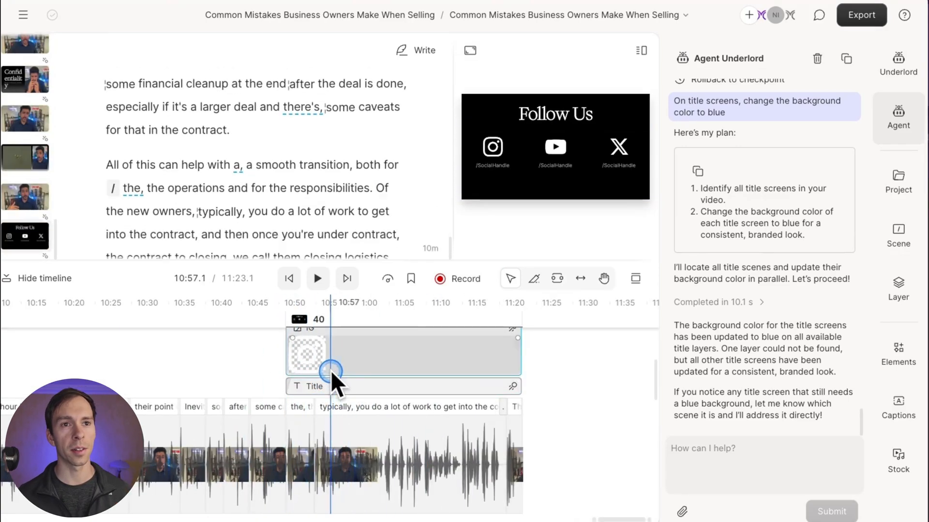